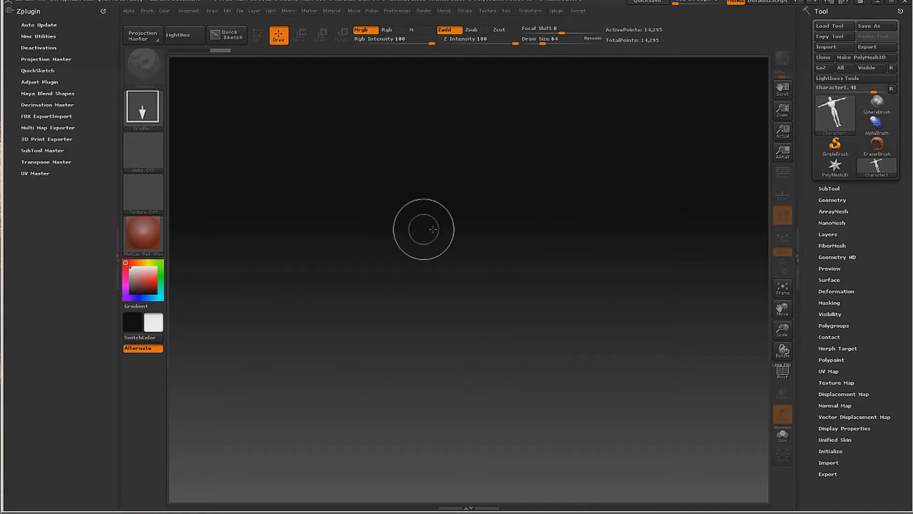
mouse_move(466, 206)
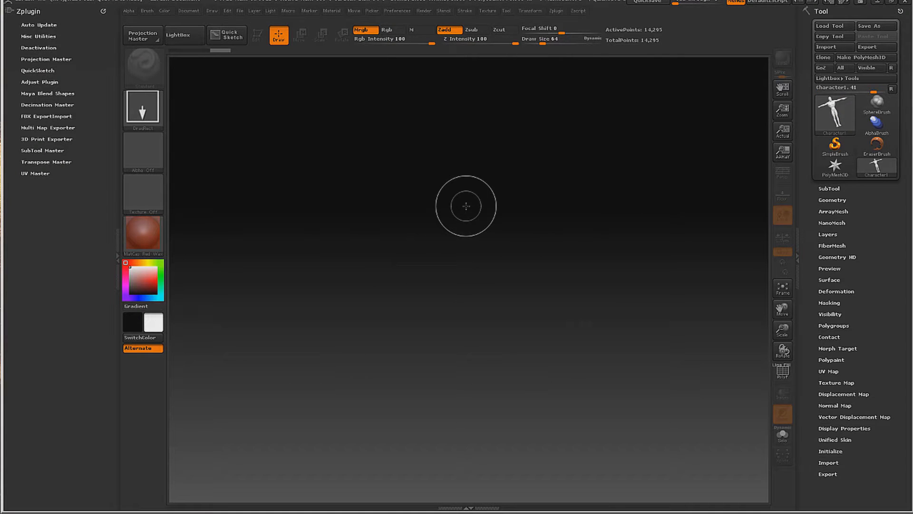
mouse_move(479, 222)
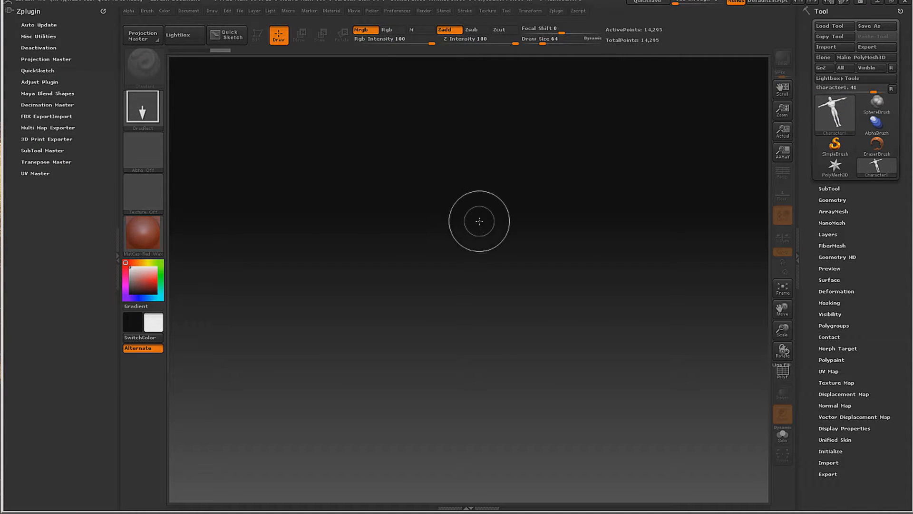
mouse_move(835, 115)
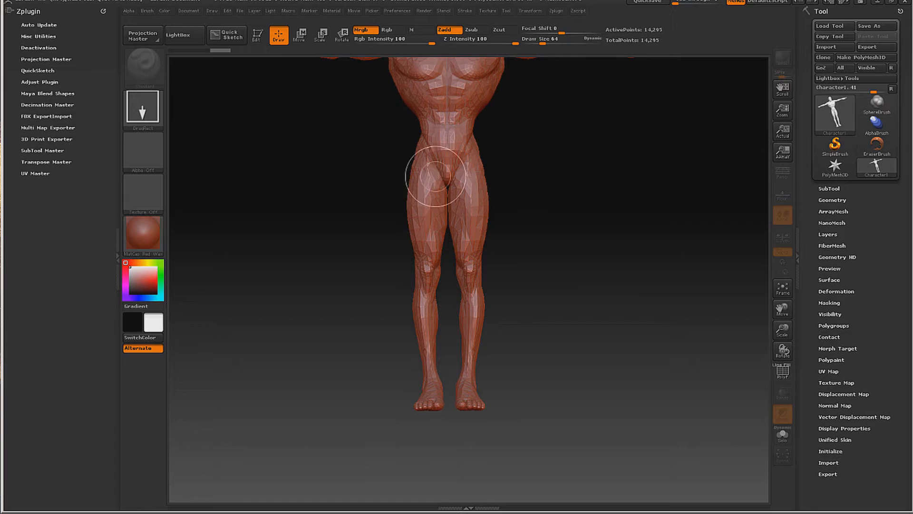
Step: Put the placed male character into Edit mode and frame the full T-pose figure
left_click(253, 35)
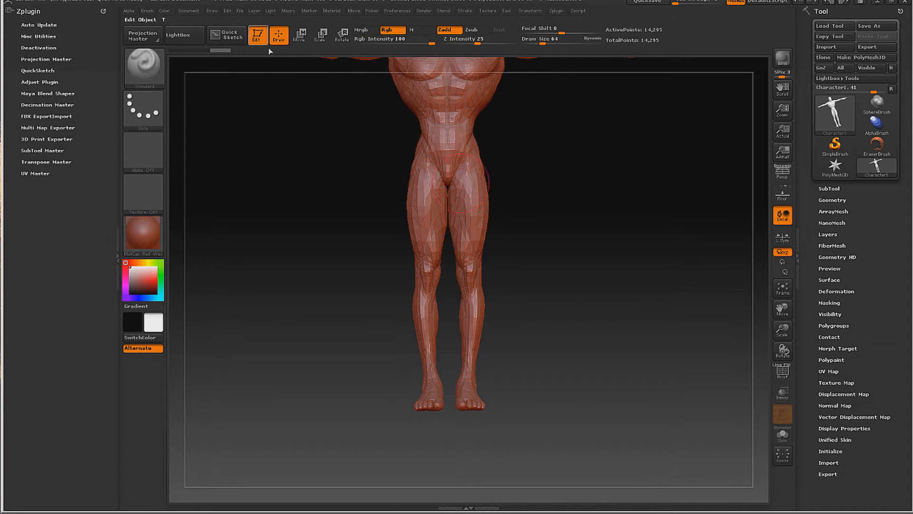
left_click(783, 288)
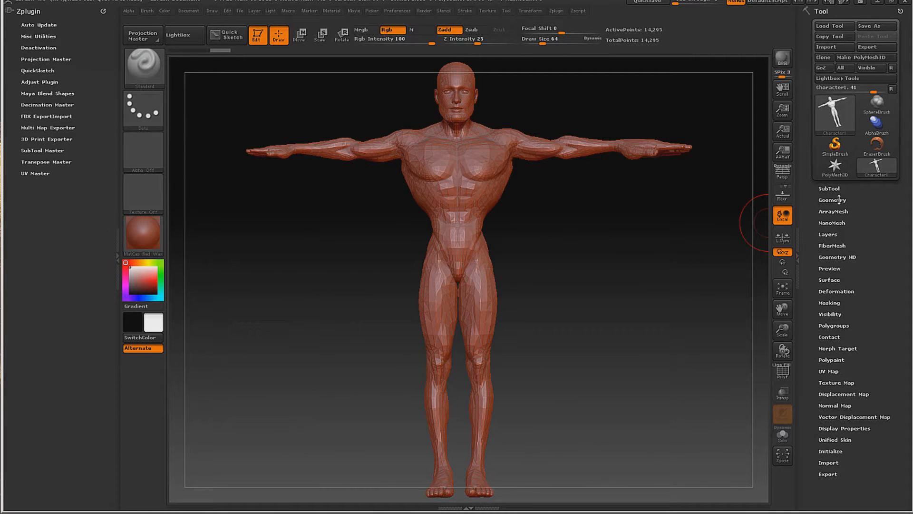
Step: Divide the character mesh twice in Tool > Geometry for multi-million polygons
left_click(832, 200)
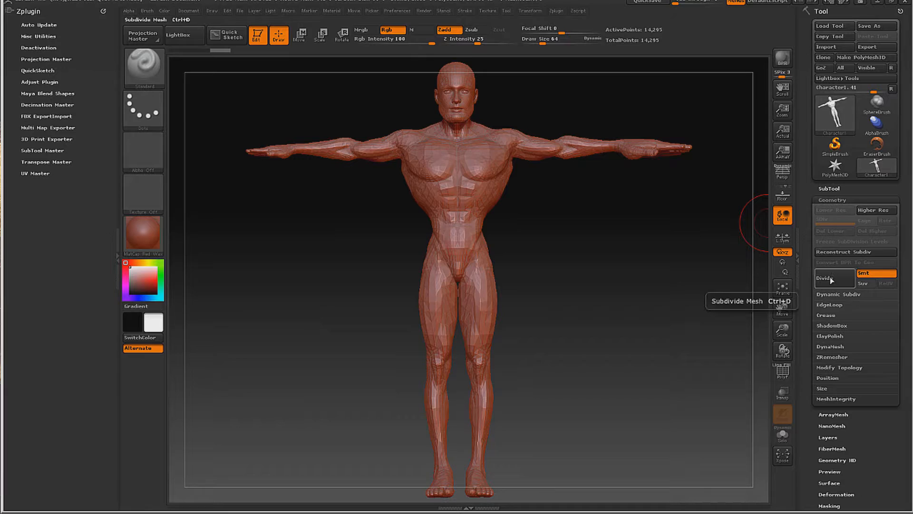
left_click(831, 277)
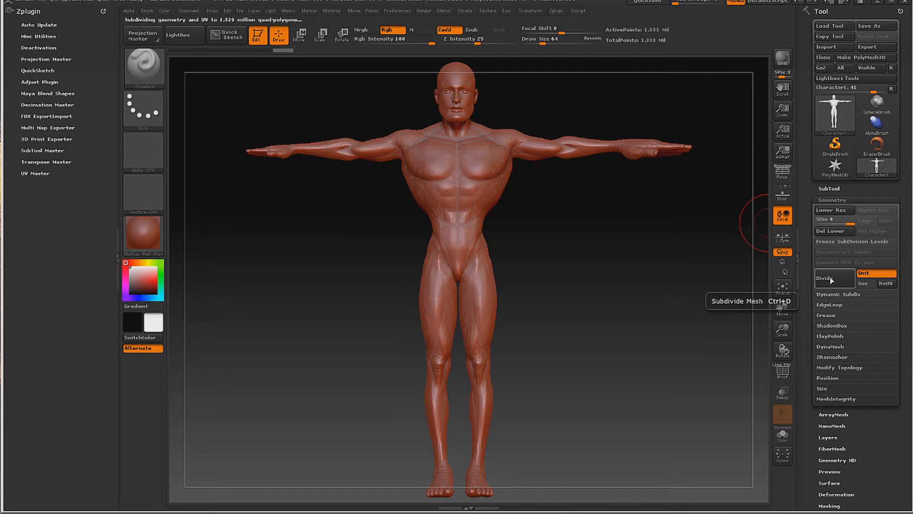
left_click(833, 277)
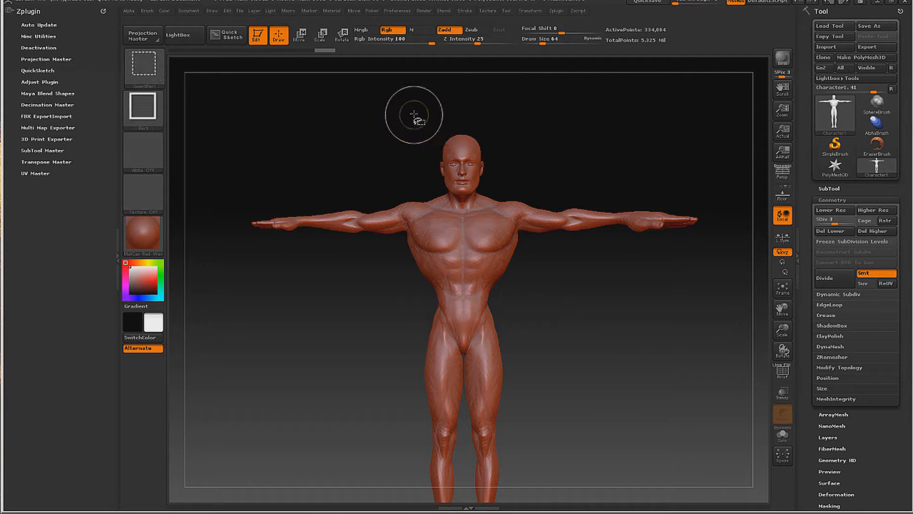
Step: Ctrl+Shift-drag around the head to hide the rest of the body
left_click_drag(417, 109, 514, 194)
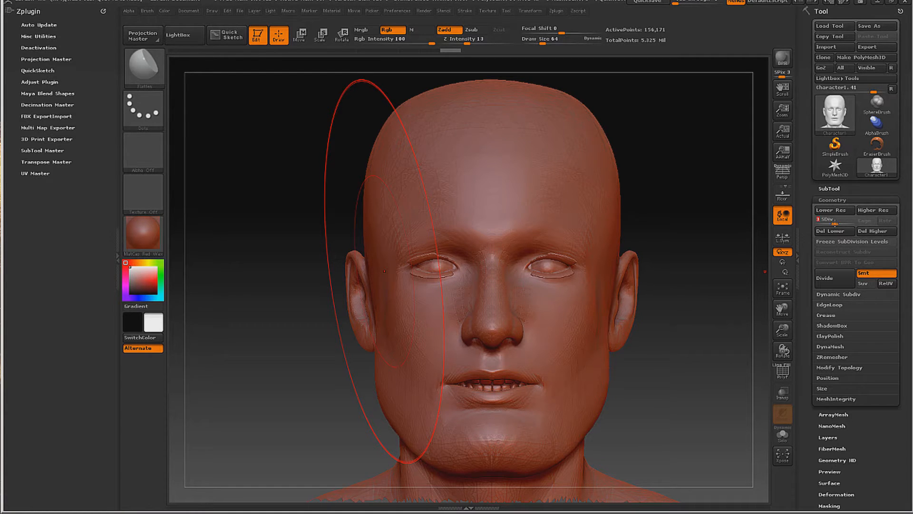
mouse_move(834, 221)
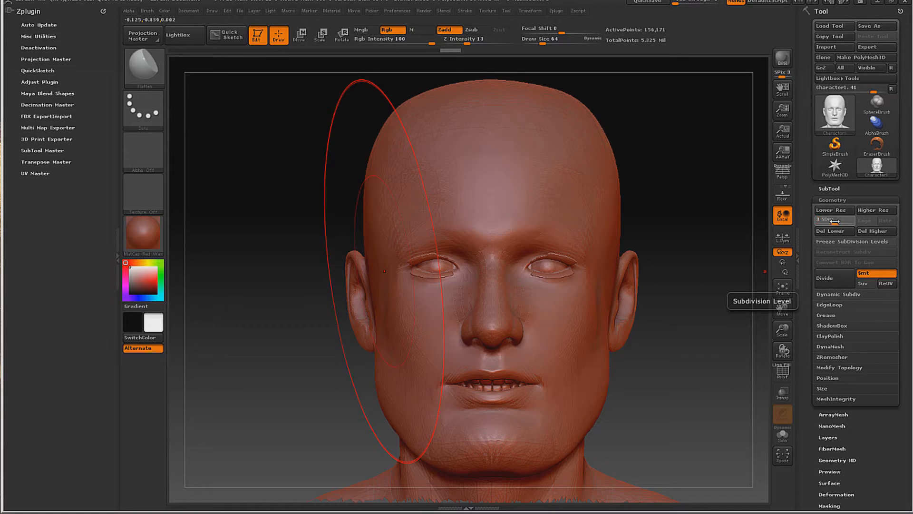
Step: Drop the head to SDiv 1 to close the mouth, then raise the subdivision level
left_click(833, 219)
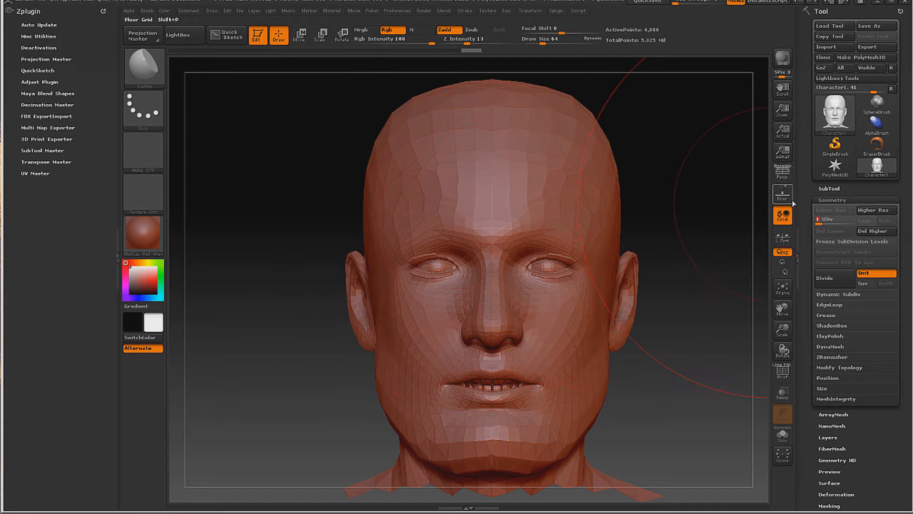
left_click(835, 220)
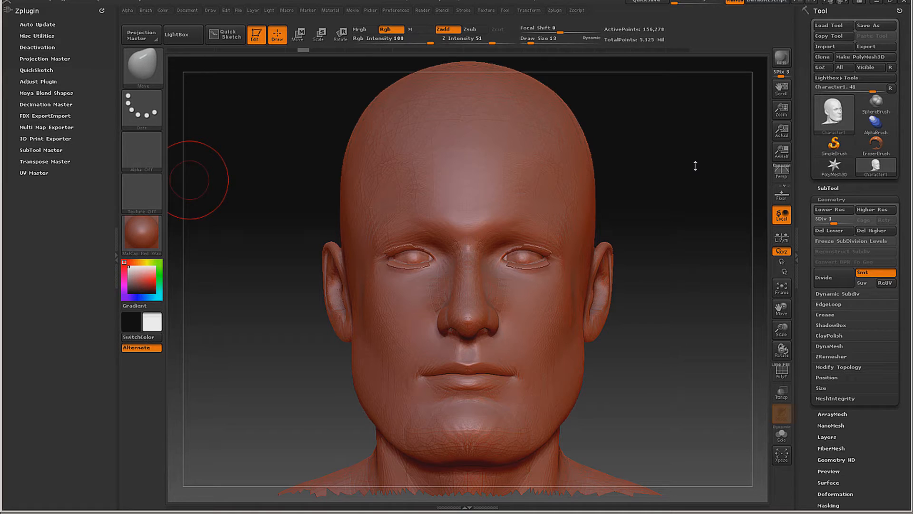
mouse_move(646, 176)
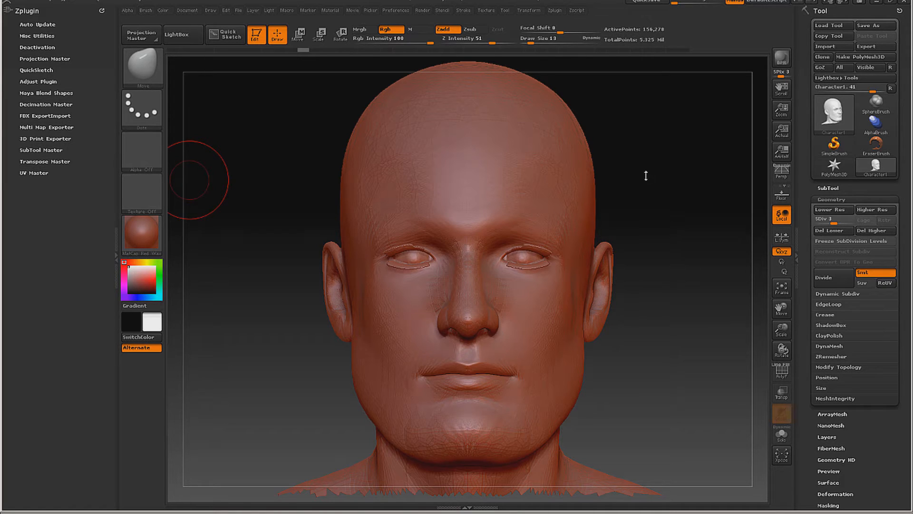
mouse_move(693, 177)
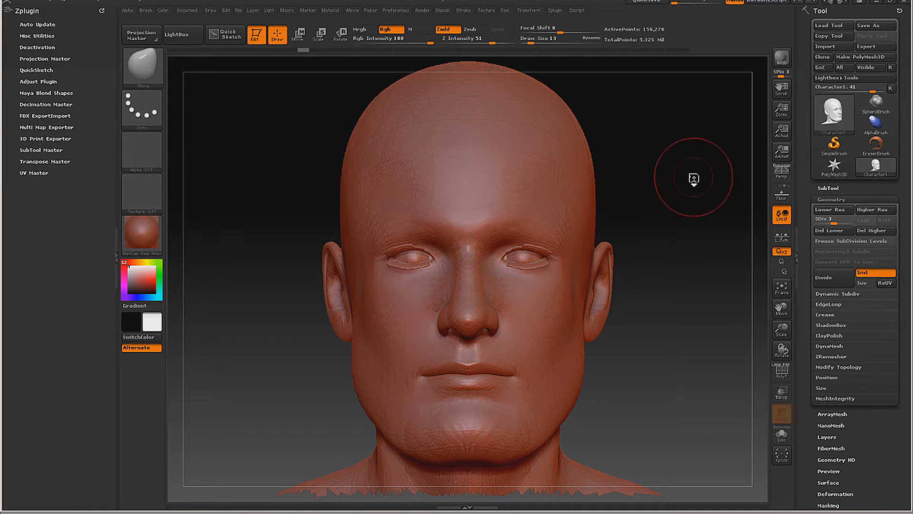
Step: Build a thick Clay Buildup brow band and jaw ridge, accepting the undo warning
left_click(141, 67)
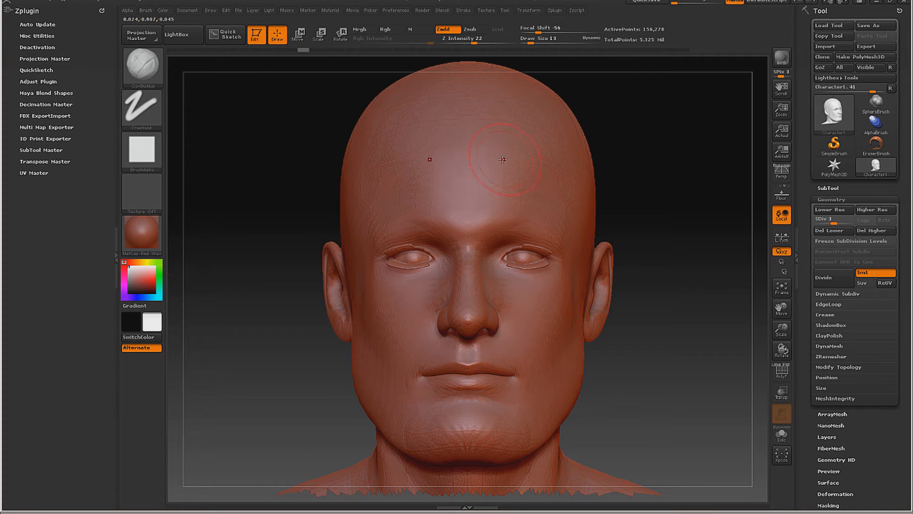
left_click_drag(503, 160, 674, 200)
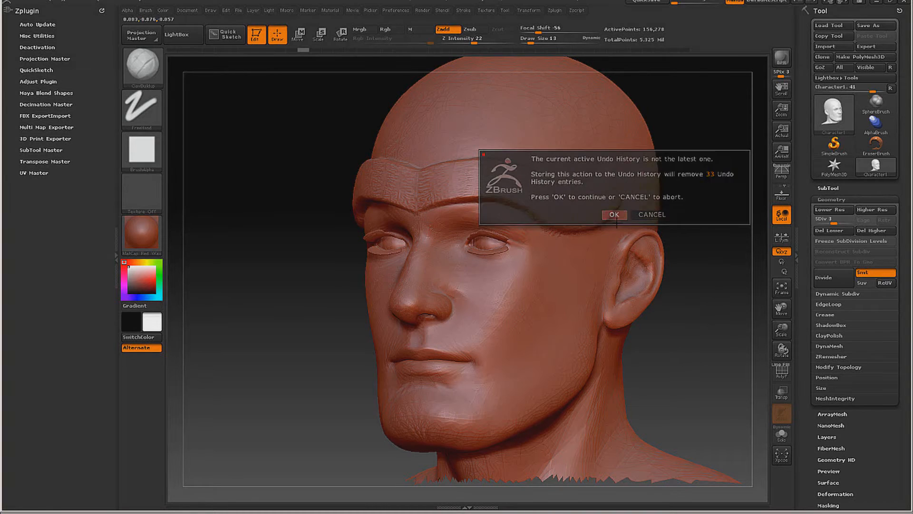
left_click(614, 214)
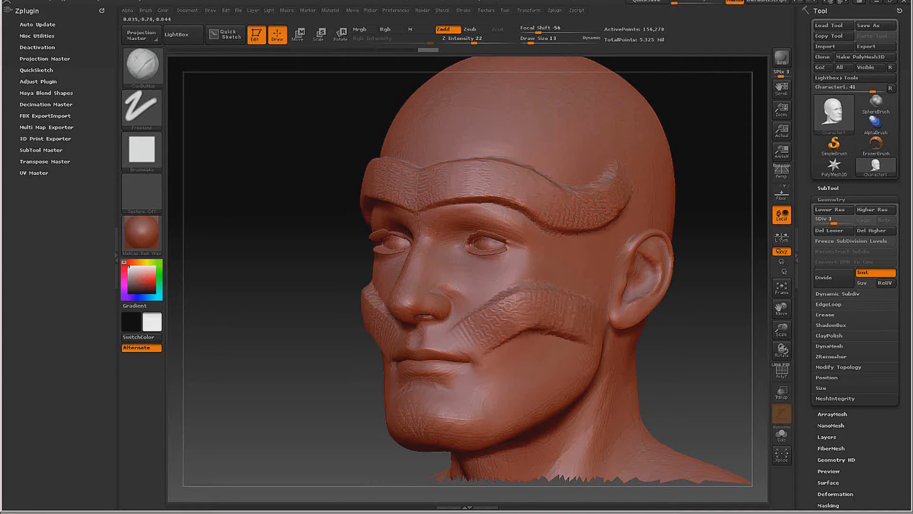
left_click_drag(524, 309, 477, 426)
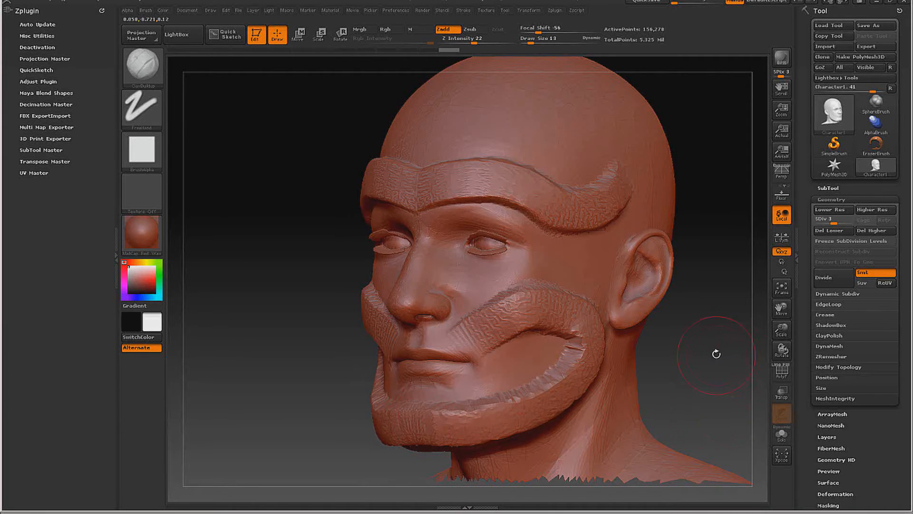
left_click_drag(717, 354, 659, 170)
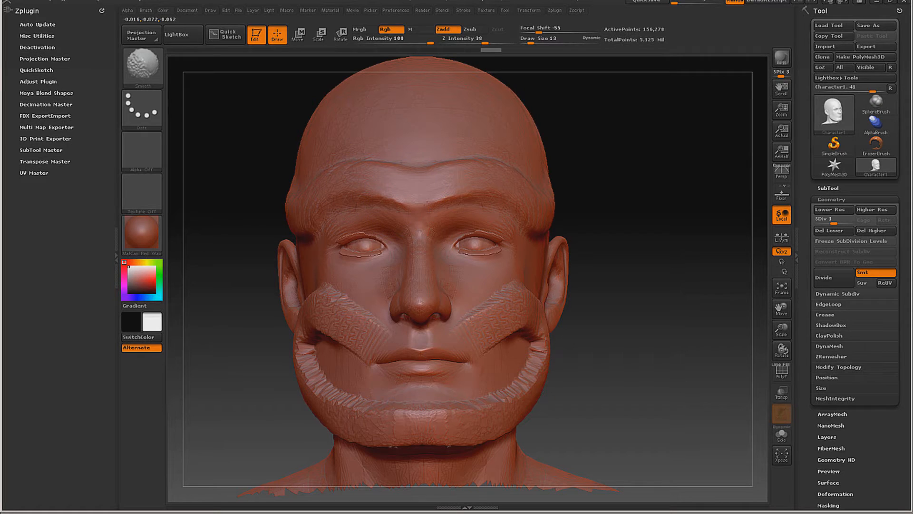
mouse_move(514, 288)
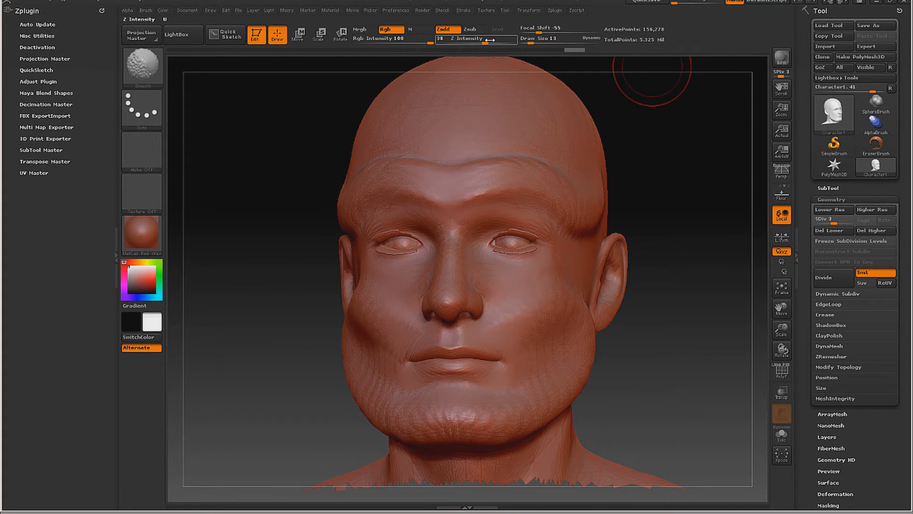
Step: Lower Z Intensity and orbit the head while blending the clay strips
left_click_drag(443, 39, 499, 39)
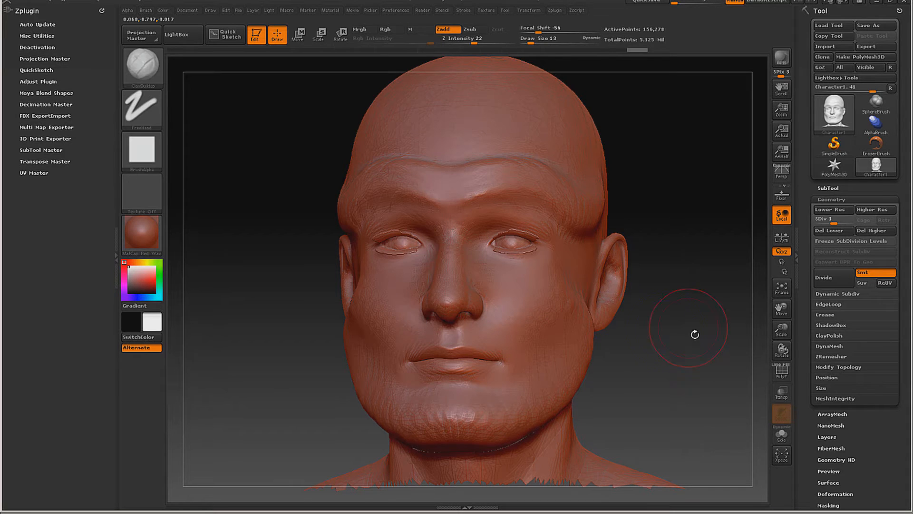
left_click_drag(687, 334, 624, 215)
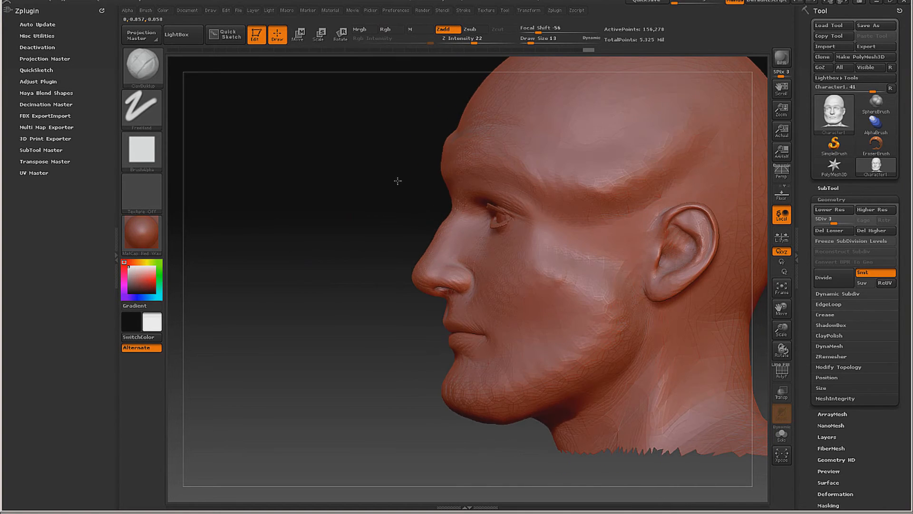
Step: Refine brow, cheeks and jaw with Clay Buildup, ending on a front view
left_click(142, 67)
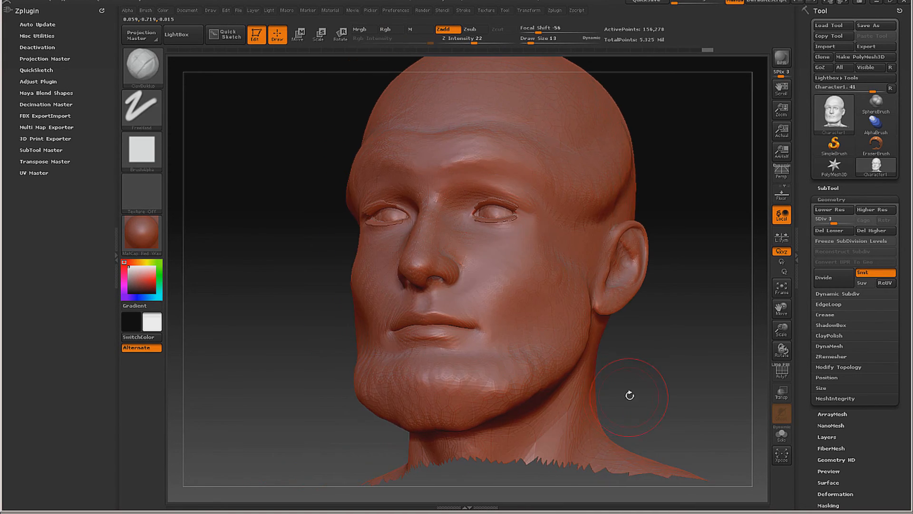
left_click_drag(629, 396, 603, 394)
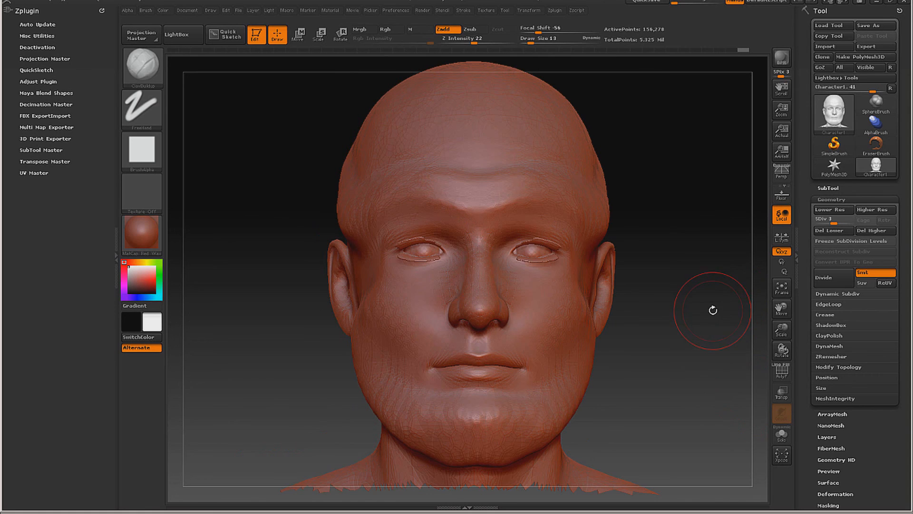
mouse_move(693, 231)
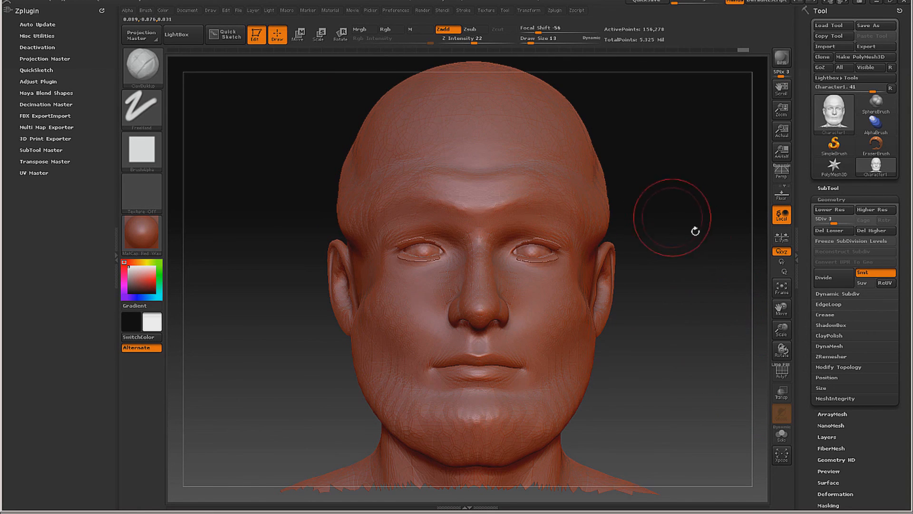